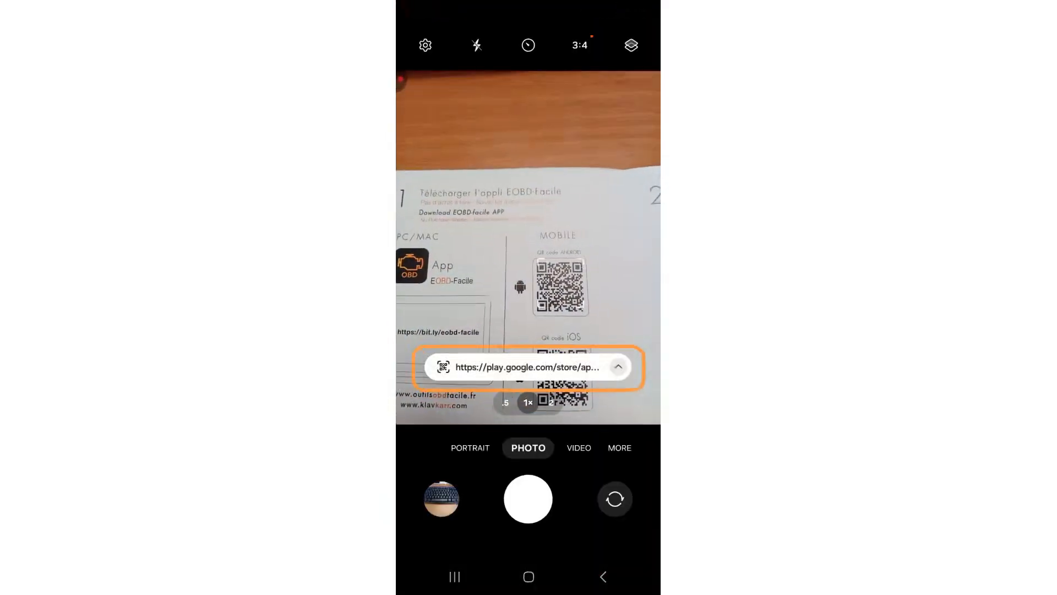
- Open the Google Play link for EOBD-Facile from the scanned Android QR code
{"action": "left_click", "coordinate": [528, 367]}
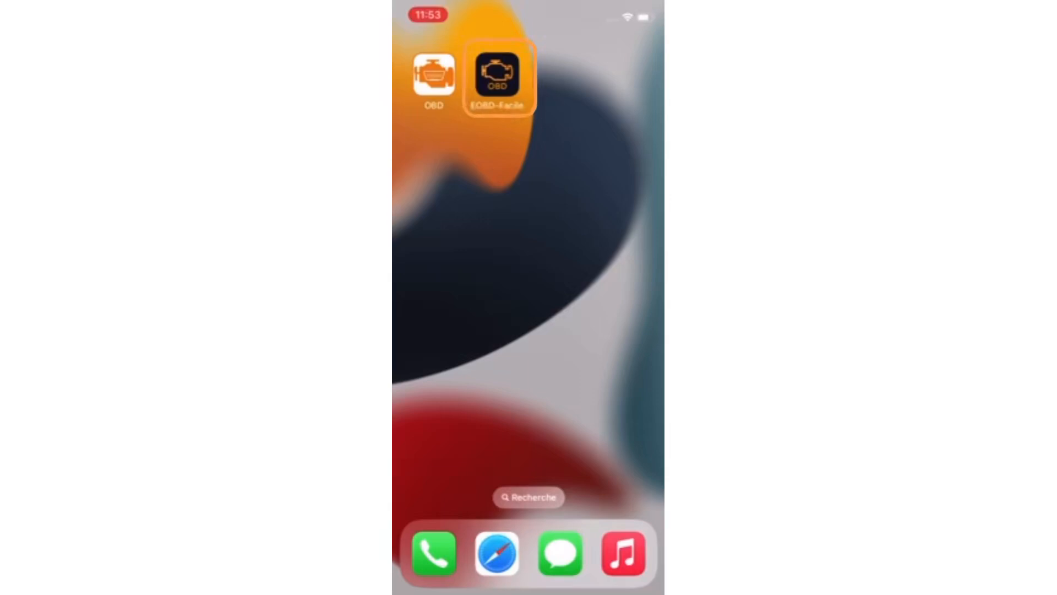
- Launch EOBD-Facile and close the ELM327/KLAVKARR device requirement notice
{"action": "left_click", "coordinate": [498, 74]}
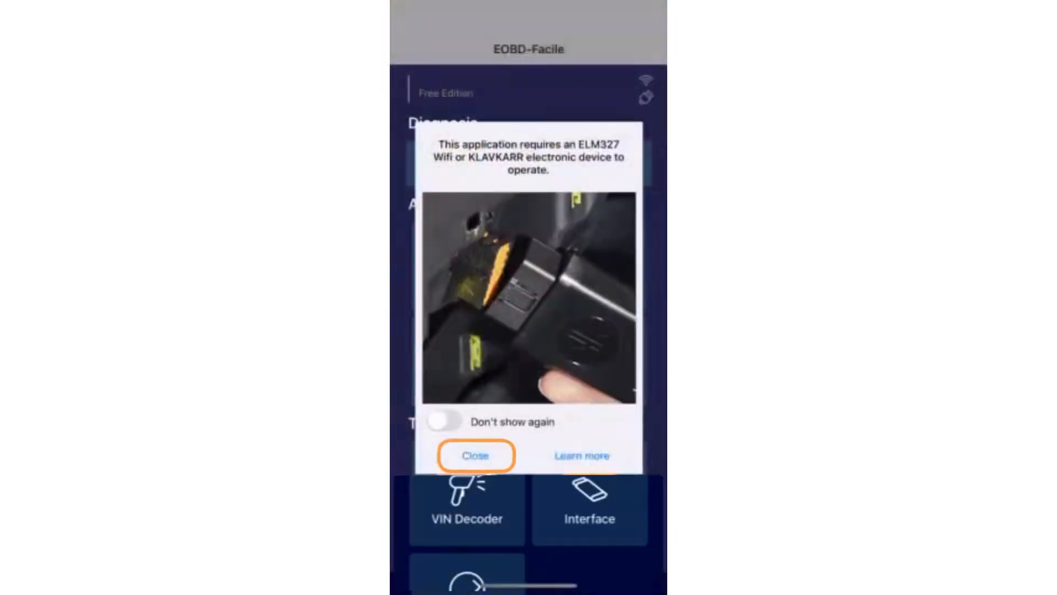
{"action": "left_click", "coordinate": [474, 456]}
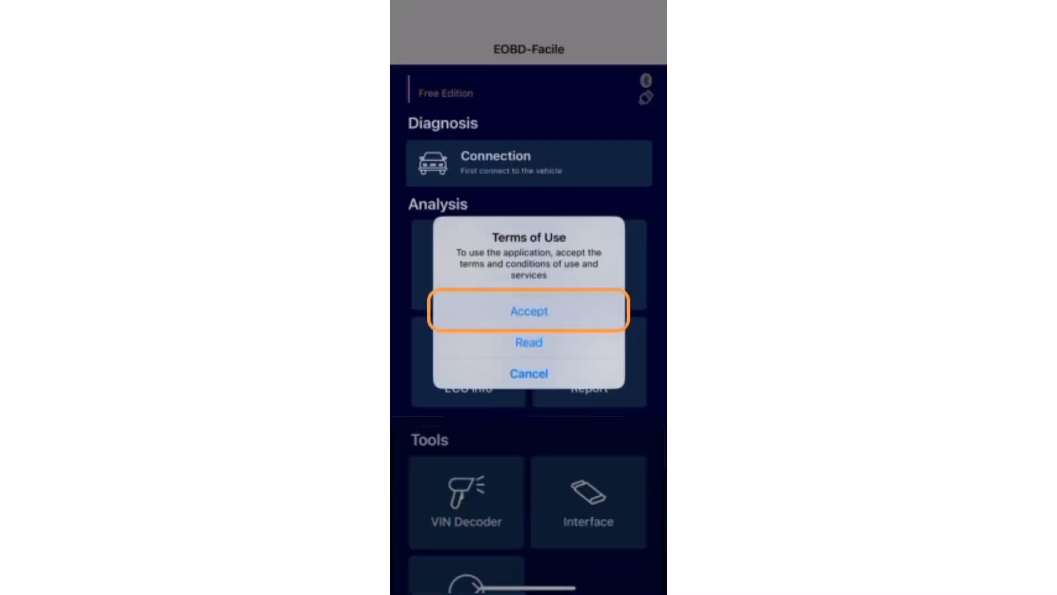
- Accept the terms, allow Bluetooth scanning, and select KLAVKARR_AB30 from the device list
{"action": "left_click", "coordinate": [528, 311]}
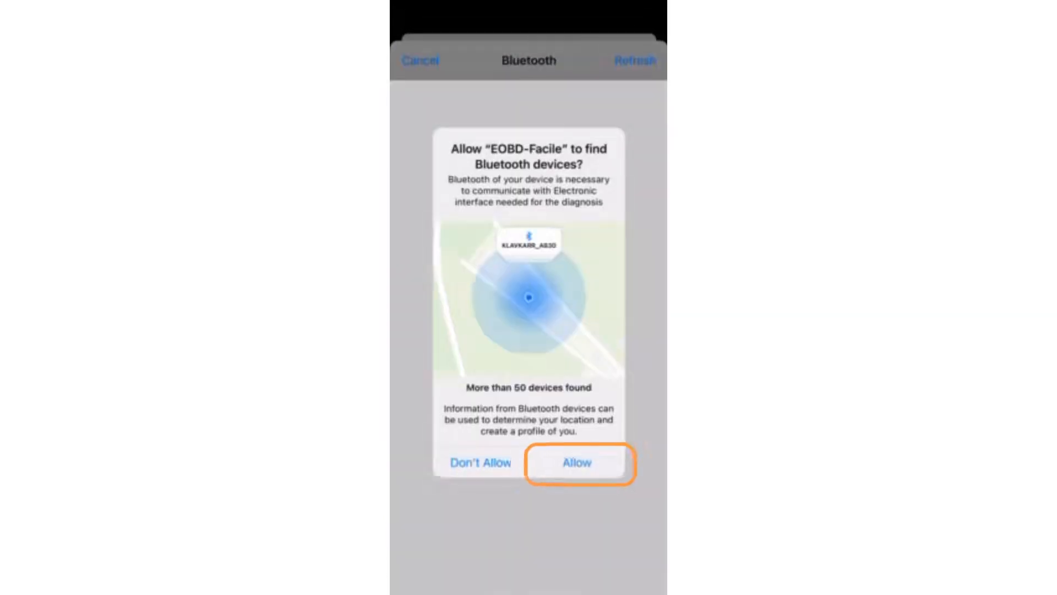
{"action": "left_click", "coordinate": [576, 463]}
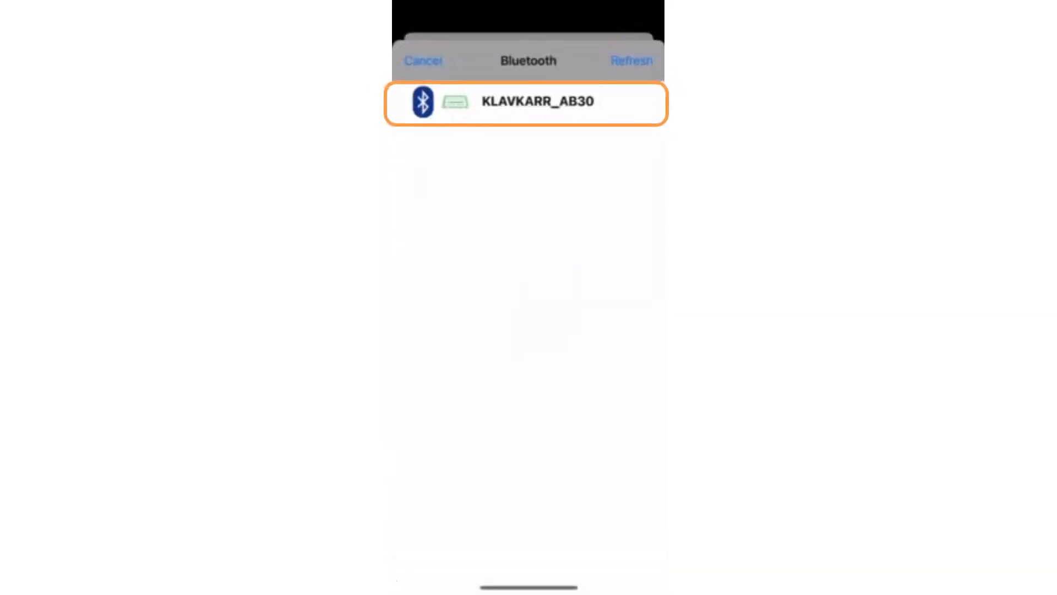
{"action": "left_click", "coordinate": [528, 102]}
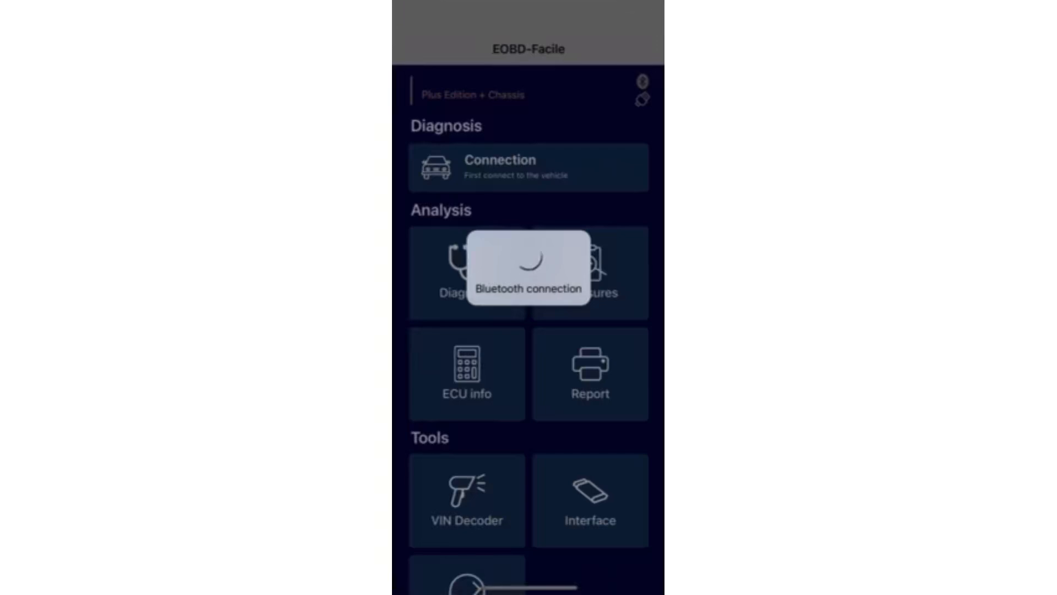